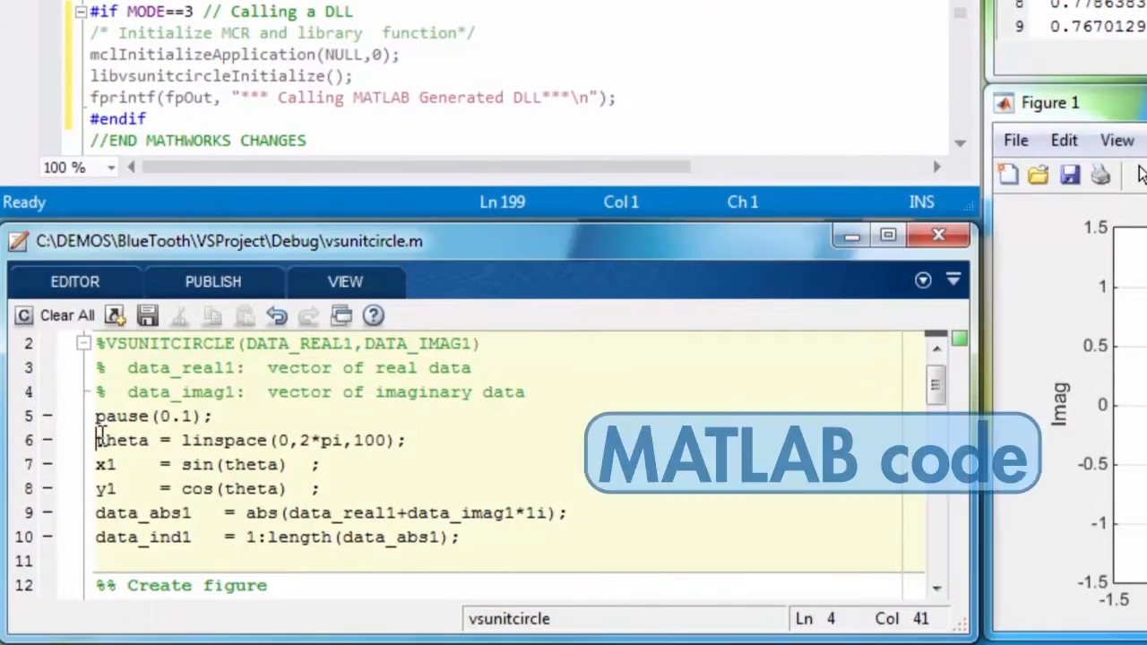
# Step: Select the theta-to-data_ind1 code lines and build them as the My_C_Code C/C++ static library
pyautogui.moveTo(96, 440); pyautogui.dragTo(445, 536)
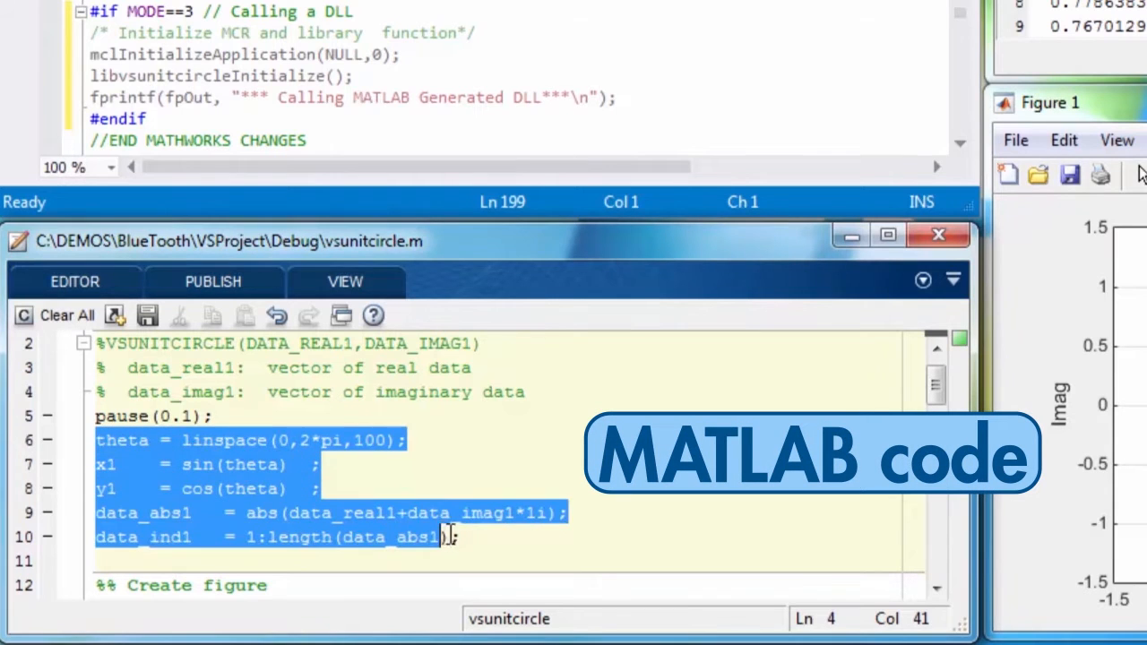
pyautogui.click(457, 537)
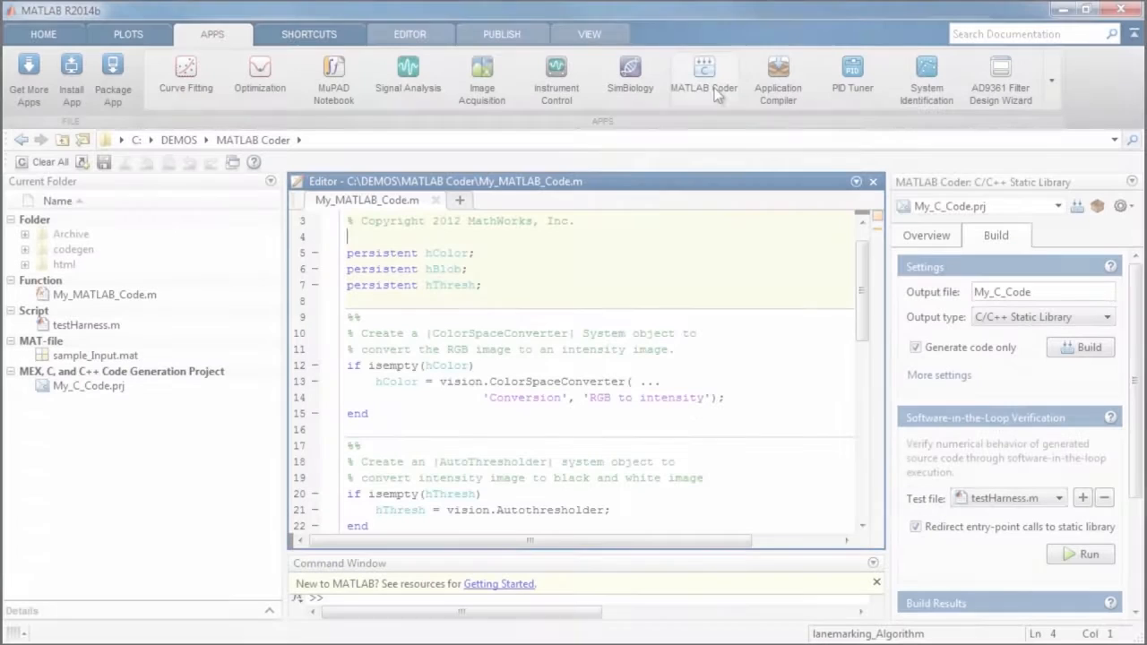
pyautogui.moveTo(703, 79)
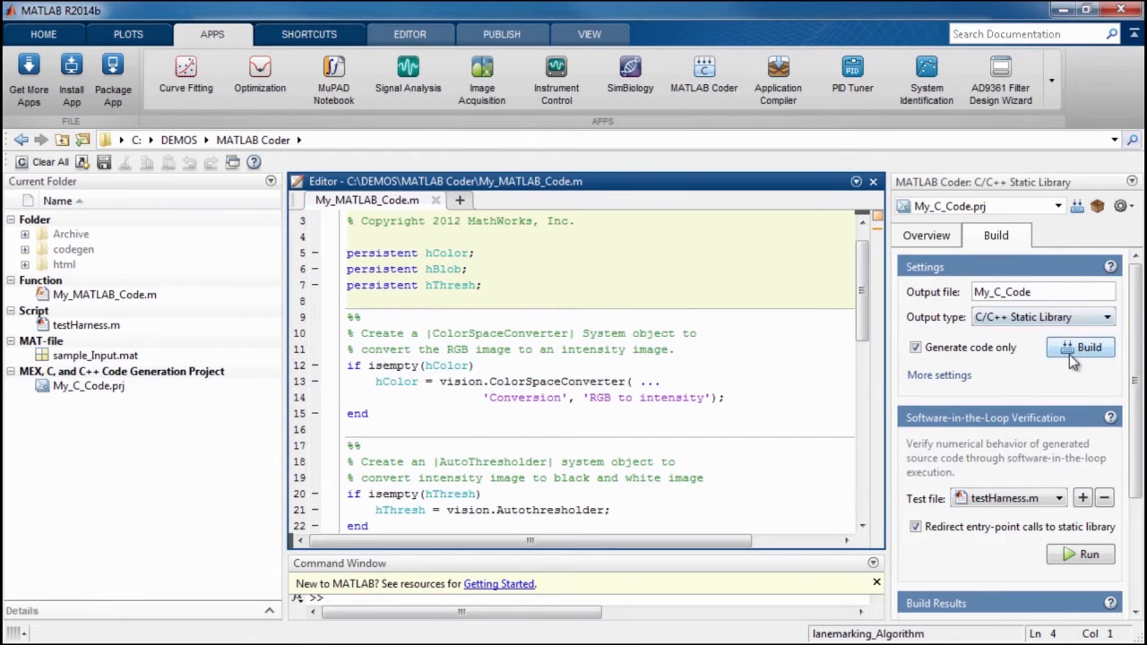
pyautogui.click(1081, 348)
pyautogui.write('loadlibrary')
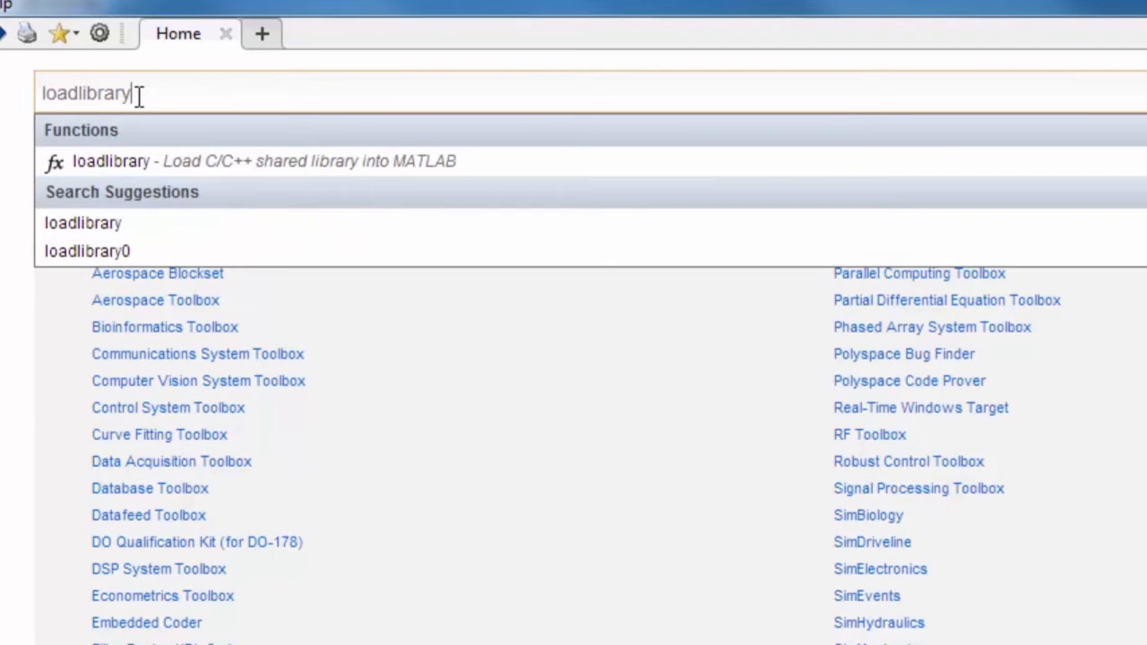
# Step: Open the loadlibrary reference page from the documentation search suggestions
pyautogui.click(111, 161)
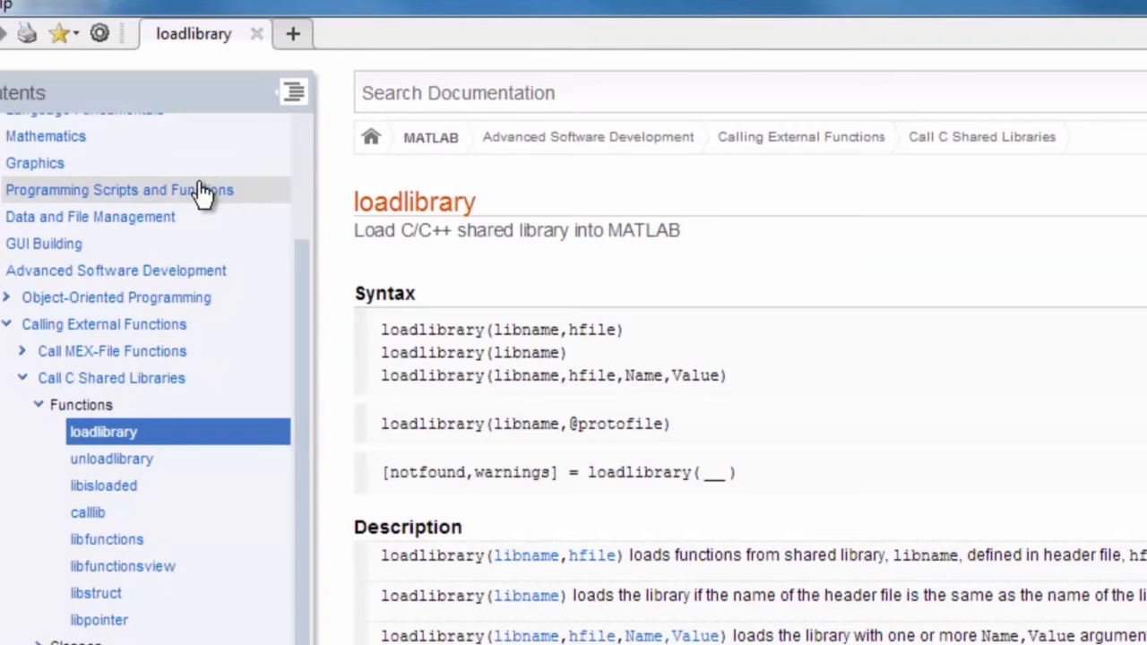